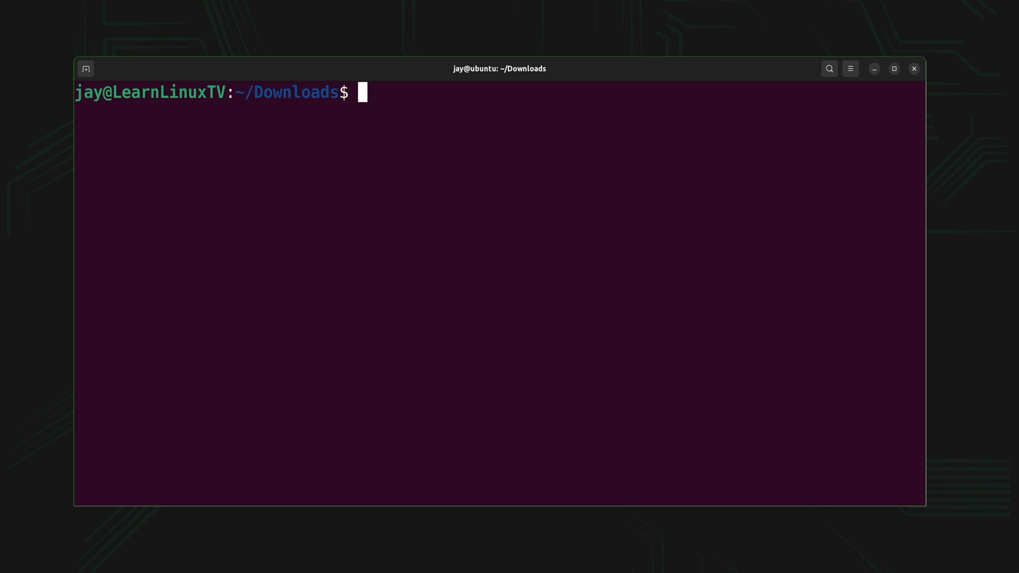
Step: List Downloads, then install mycroft-mimic3-tts_0.2.0_amd64.deb with sudo dpkg -i, entering the password
{"action": "type", "text": "l"}
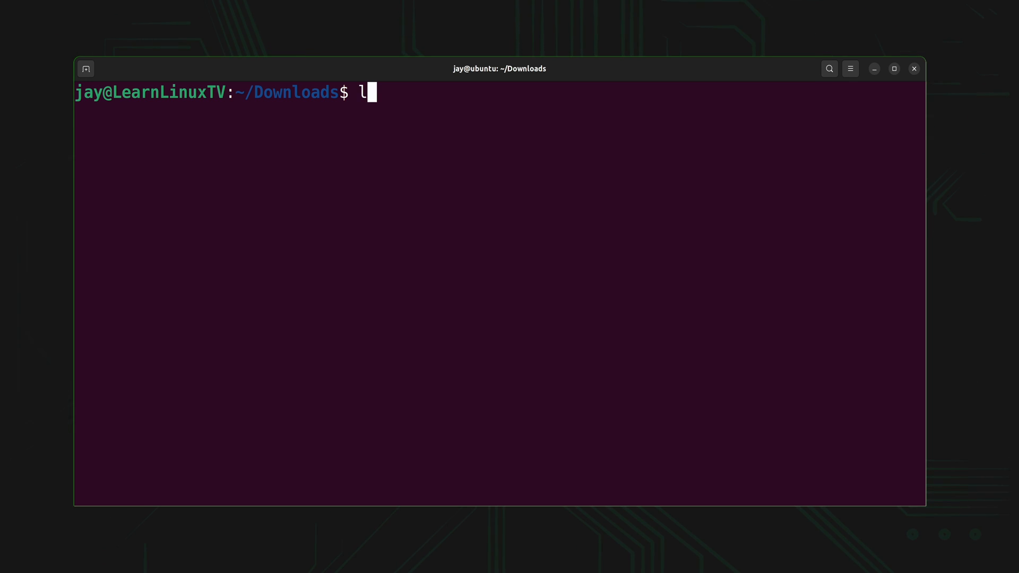
{"action": "key", "text": "Return"}
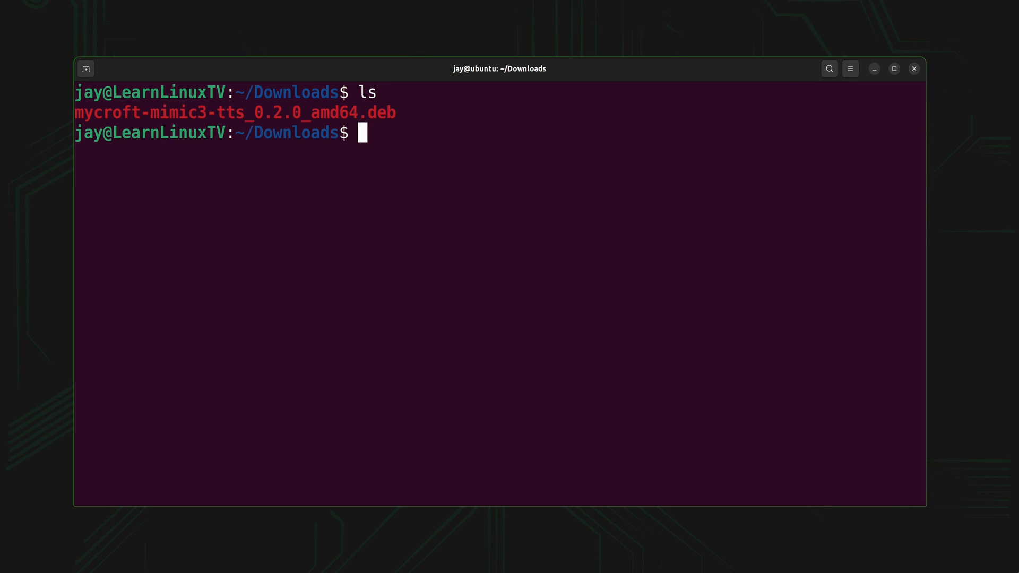
{"action": "type", "text": "sudo dpkg"}
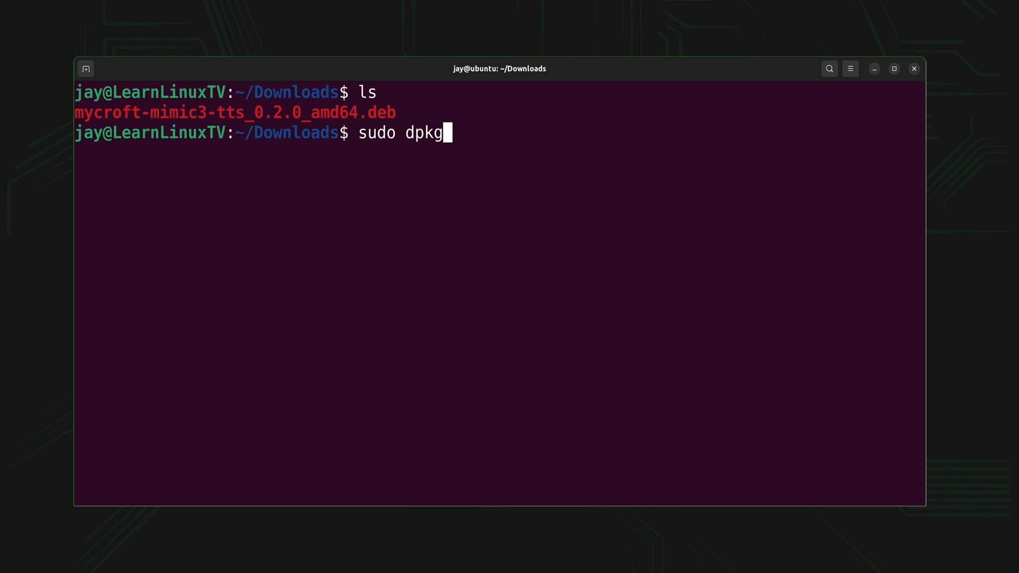
{"action": "type", "text": "-i mycroft-mimic3-tts_0.2.0_amd64.deb"}
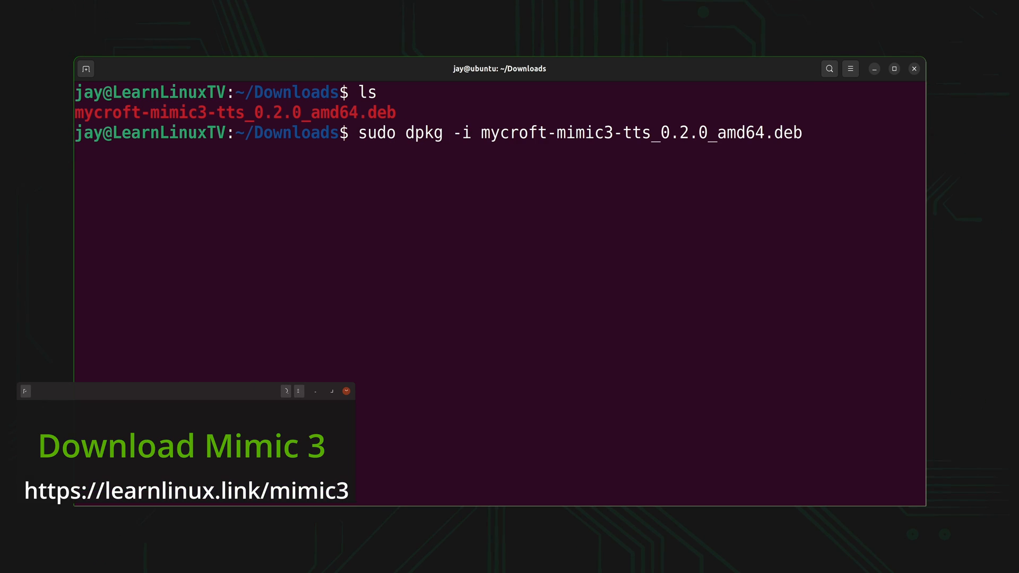
{"action": "key", "text": "Return"}
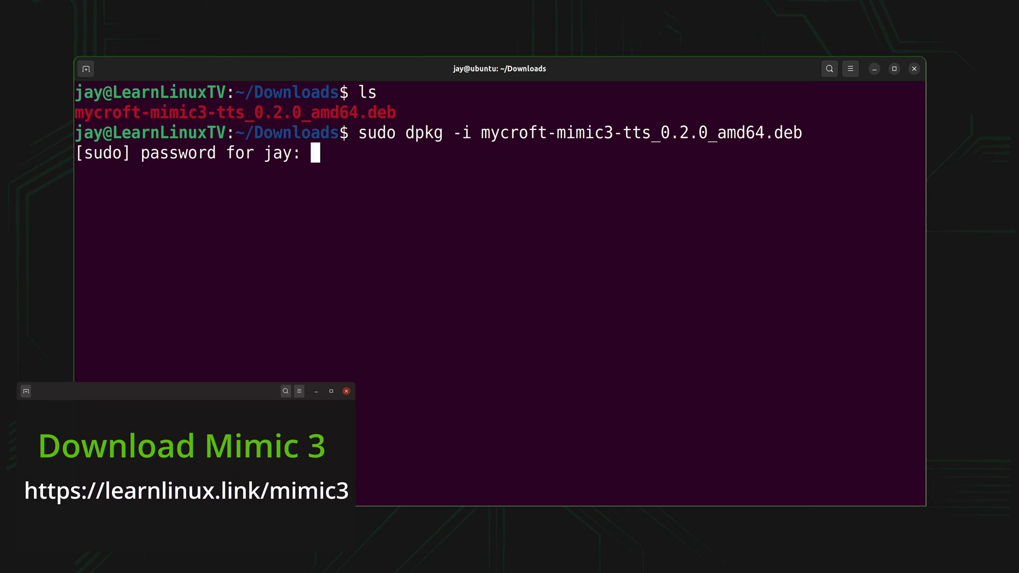
{"action": "key", "text": "Return"}
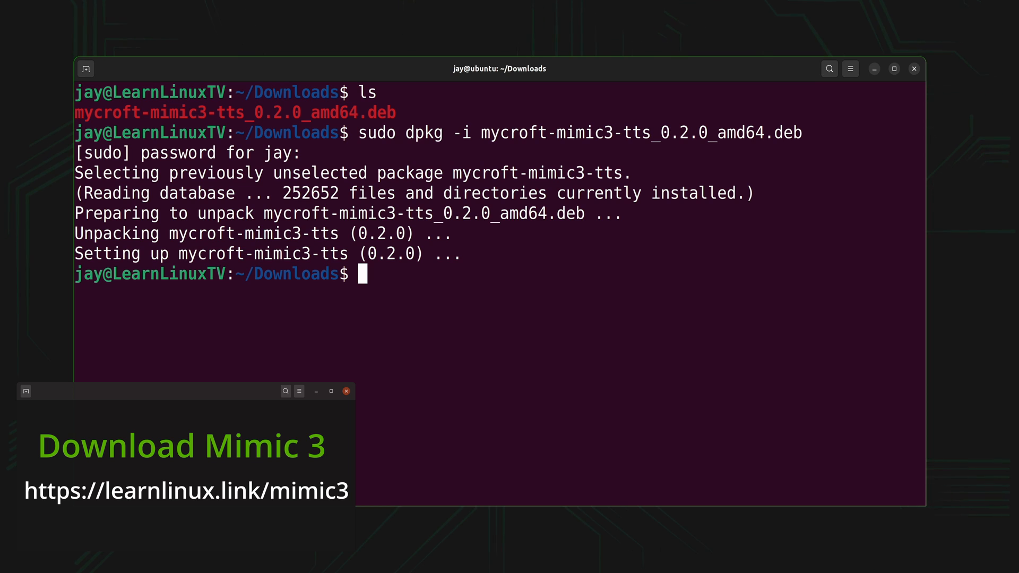
Step: Check the mimic3 executable's location with which mimic3, showing /usr/bin/mimic3
{"action": "type", "text": "which mimic"}
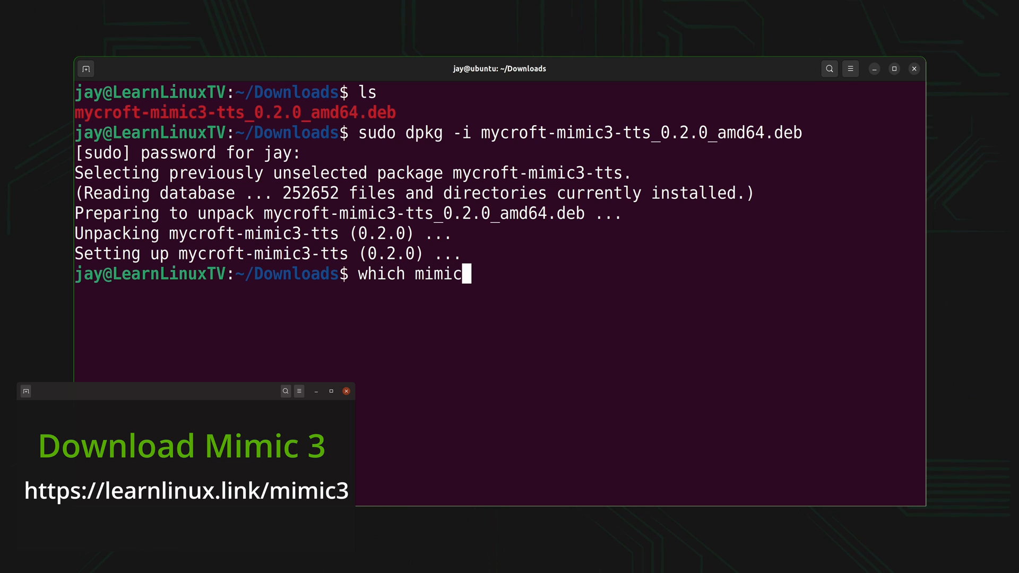
{"action": "key", "text": "Return"}
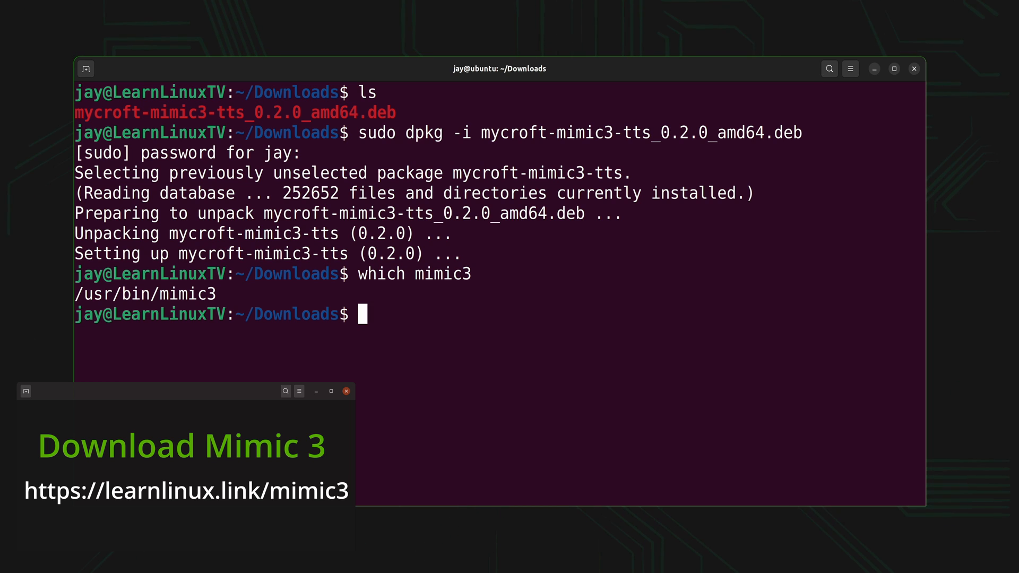
{"action": "left_click", "coordinate": [347, 390]}
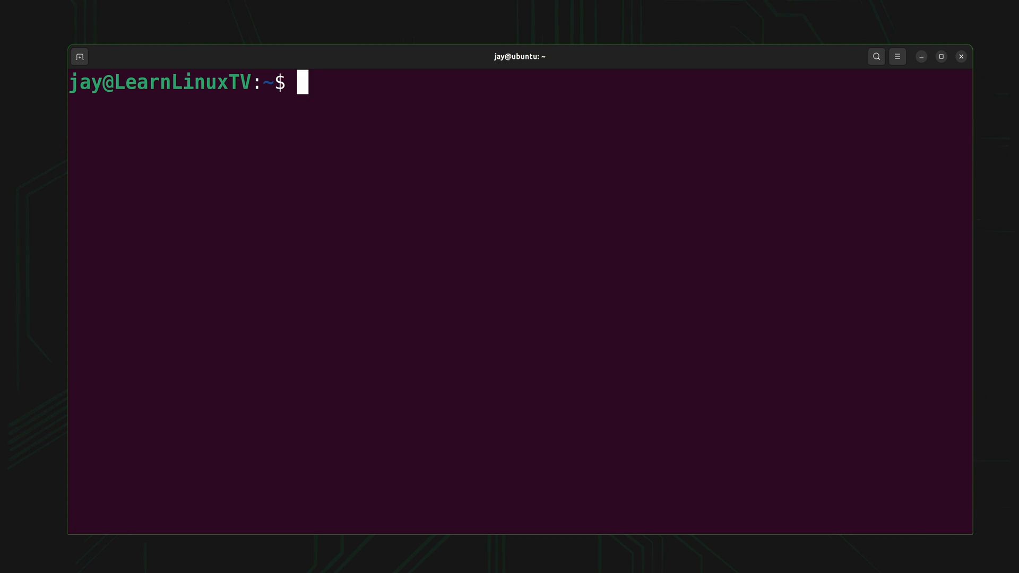
Step: Enter the command mimic3 "Hello world!" at the home-folder prompt without running it
{"action": "type", "text": "mimic3 \""}
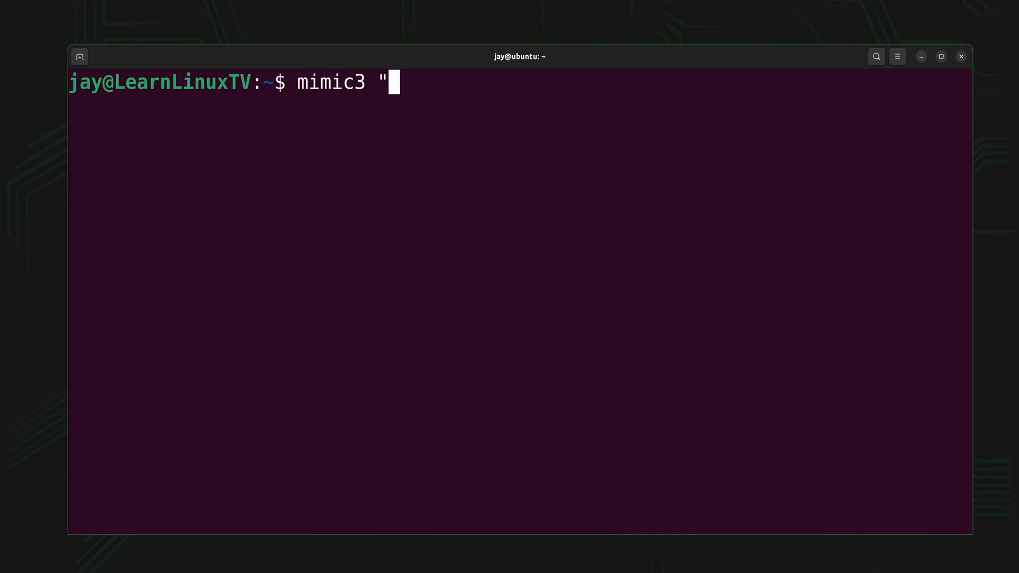
{"action": "type", "text": "Hello world!\""}
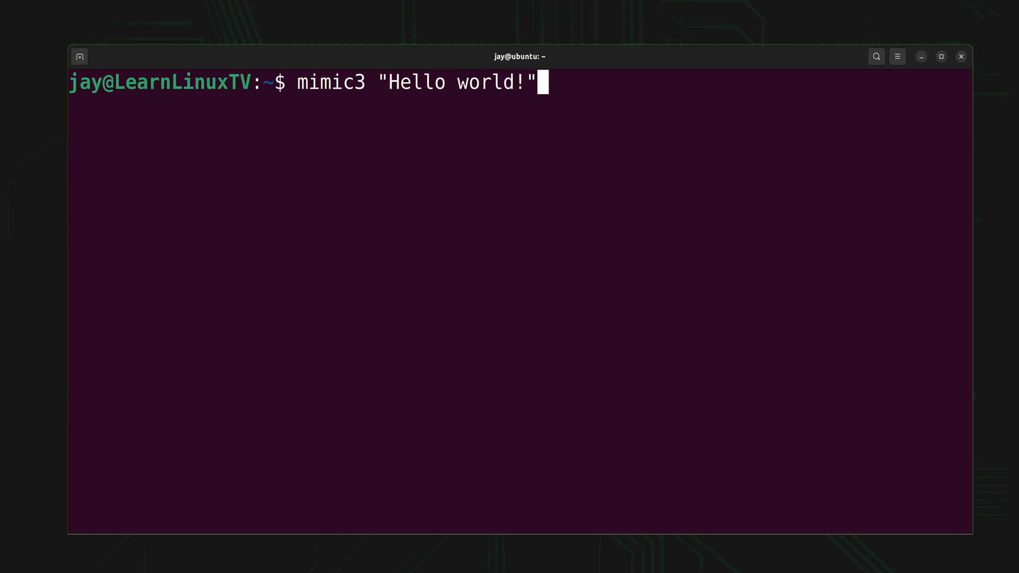